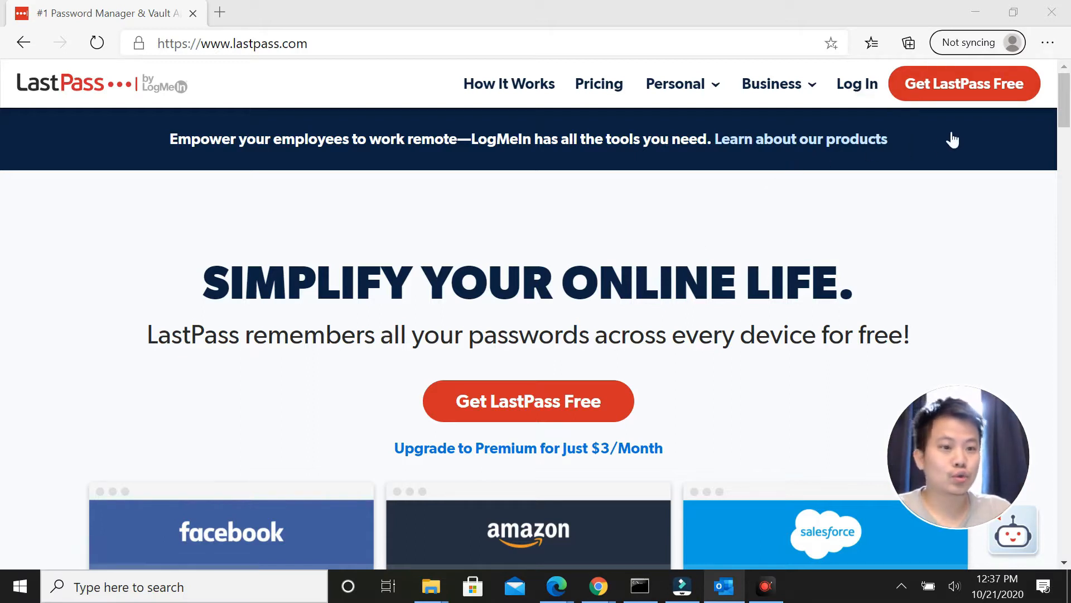
pyautogui.moveTo(801, 139)
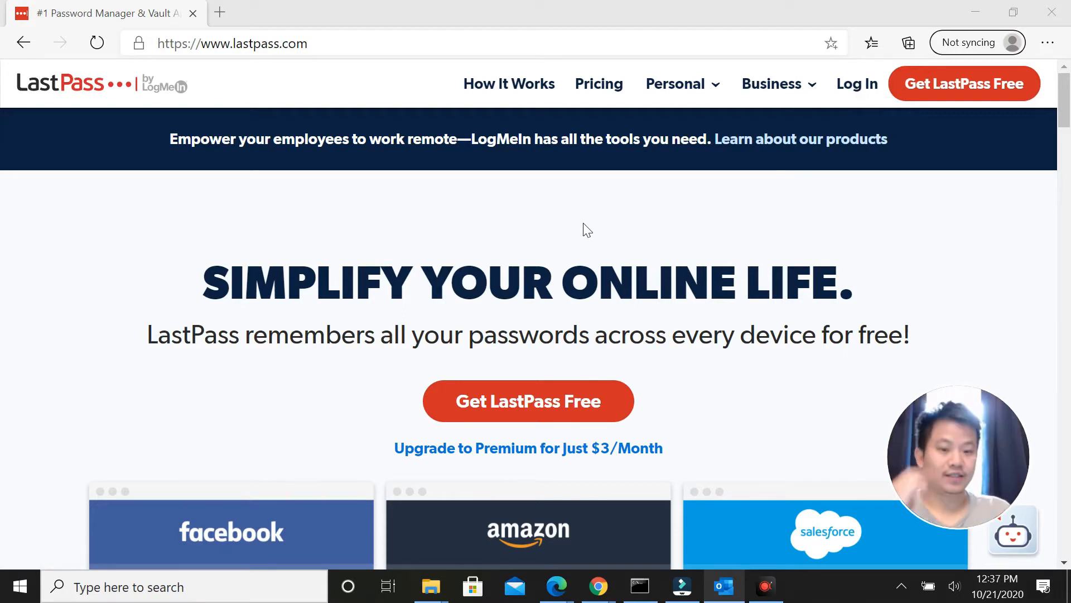
# - Scroll through the 'You're almost done' extension login page until the vault opens
pyautogui.scroll(-3)
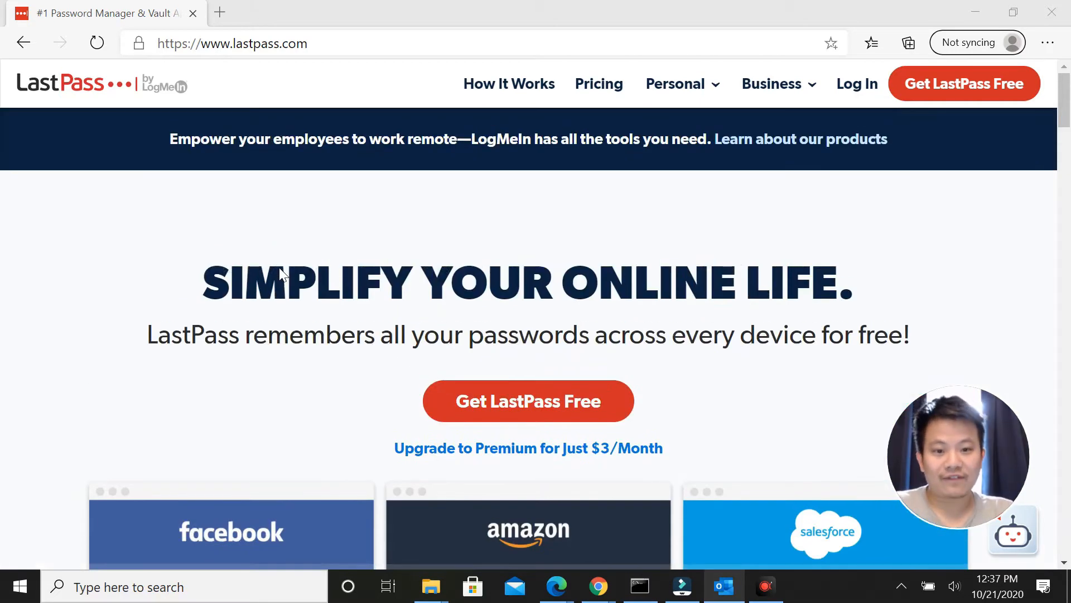
pyautogui.moveTo(381, 243)
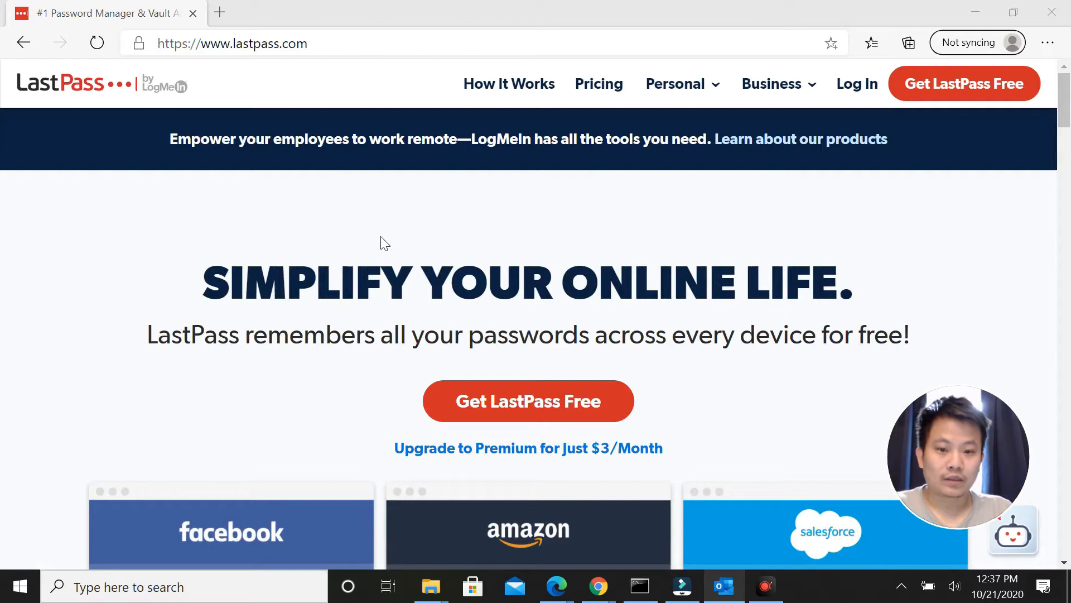
pyautogui.scroll(-3)
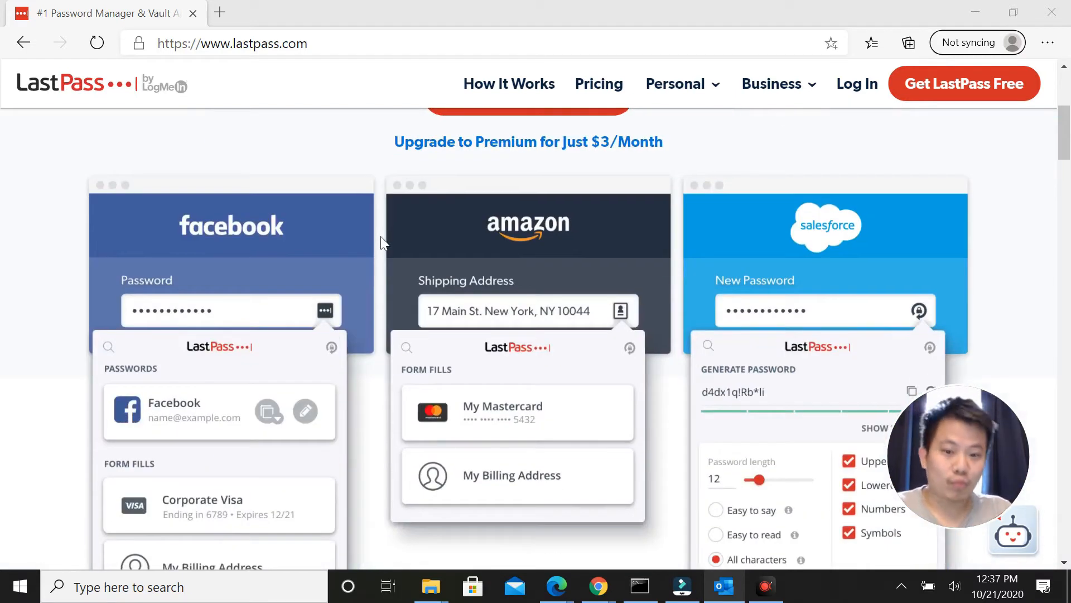
pyautogui.moveTo(529, 170)
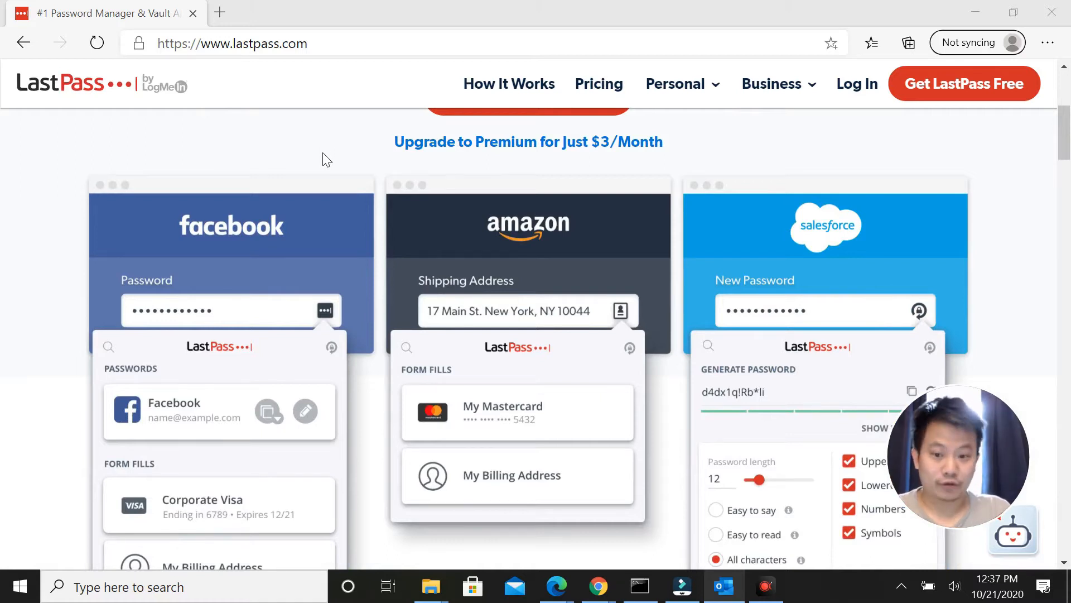
pyautogui.scroll(-3)
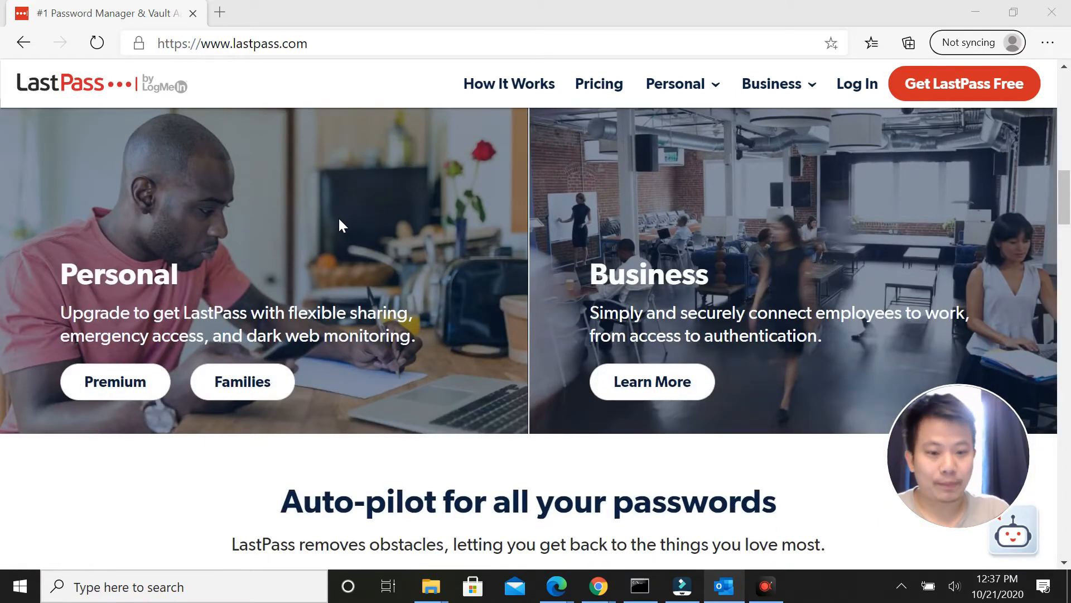
pyautogui.moveTo(406, 186)
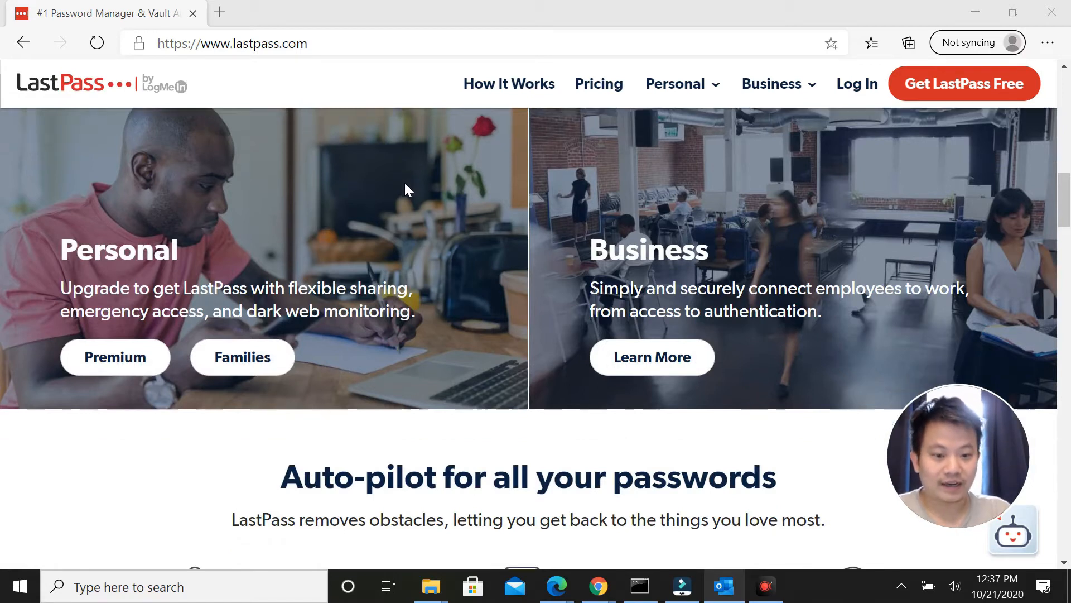
pyautogui.scroll(-3)
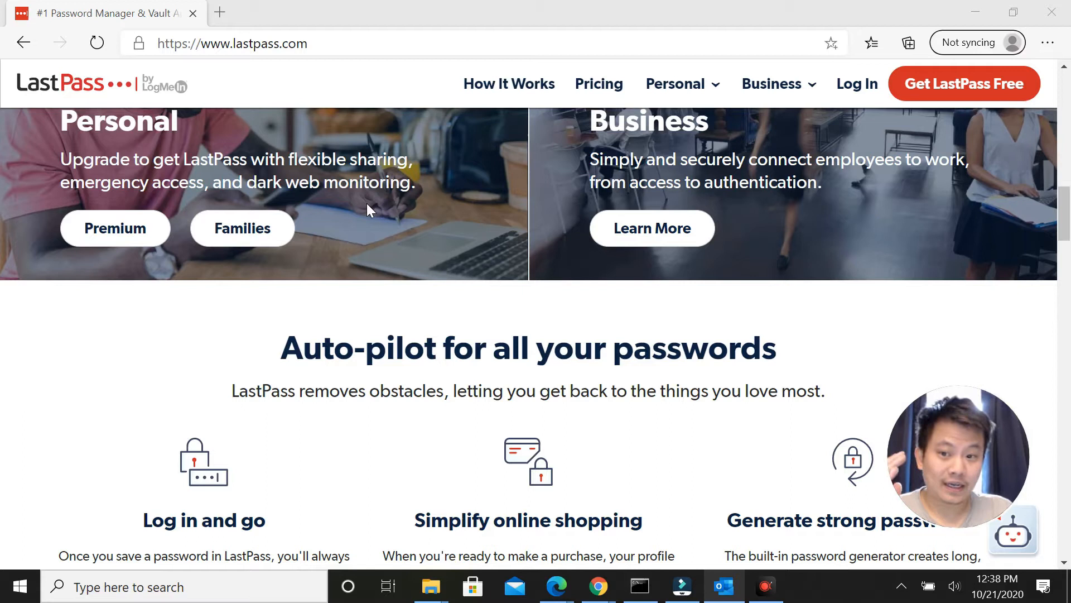
pyautogui.moveTo(424, 148)
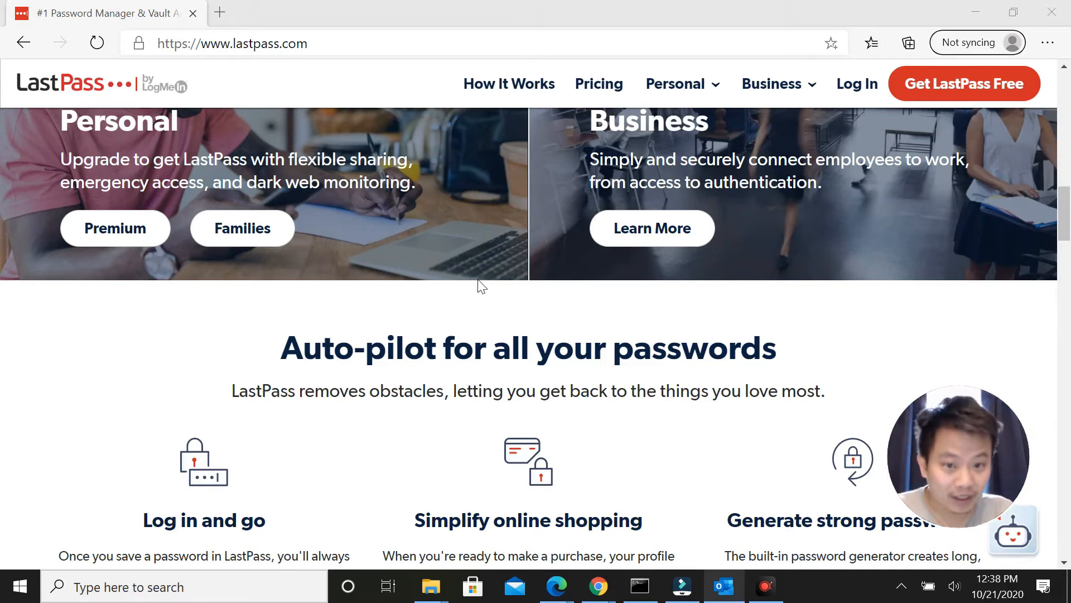
pyautogui.moveTo(490, 304)
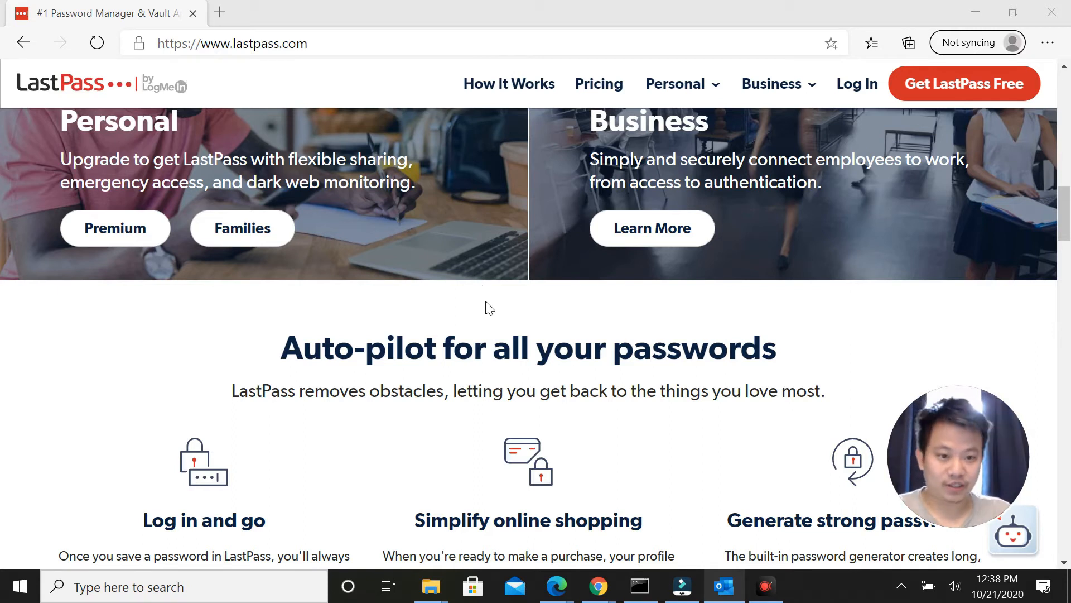
pyautogui.scroll(-3)
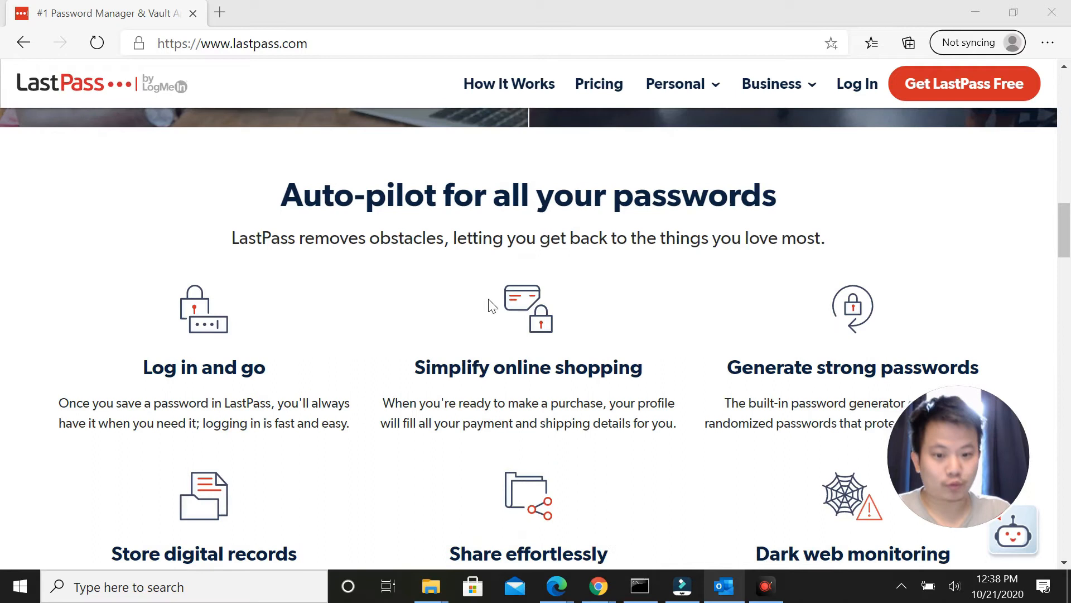
pyautogui.scroll(-3)
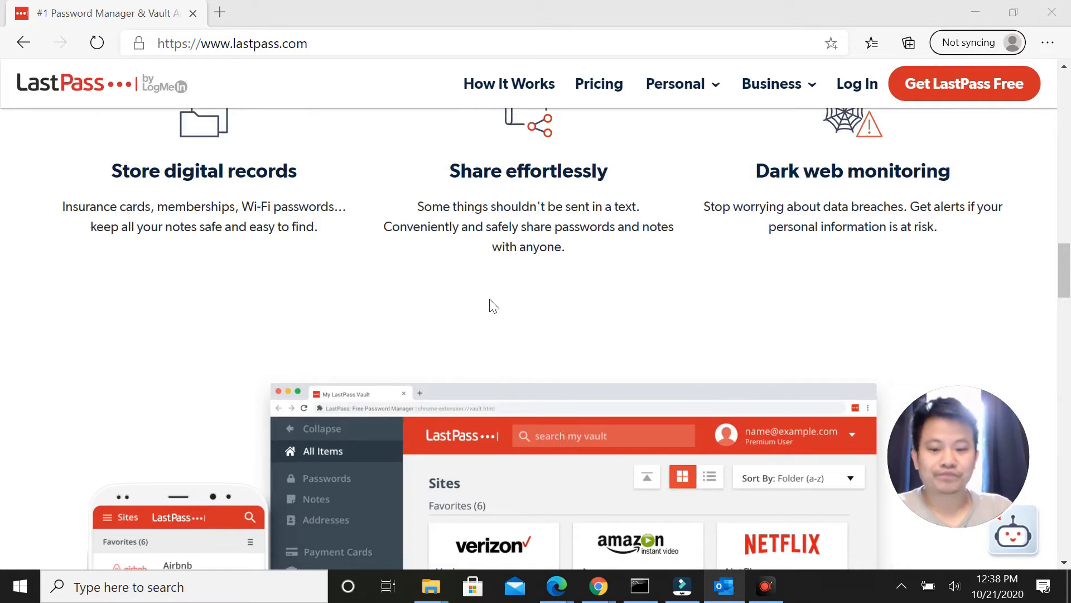
pyautogui.scroll(-3)
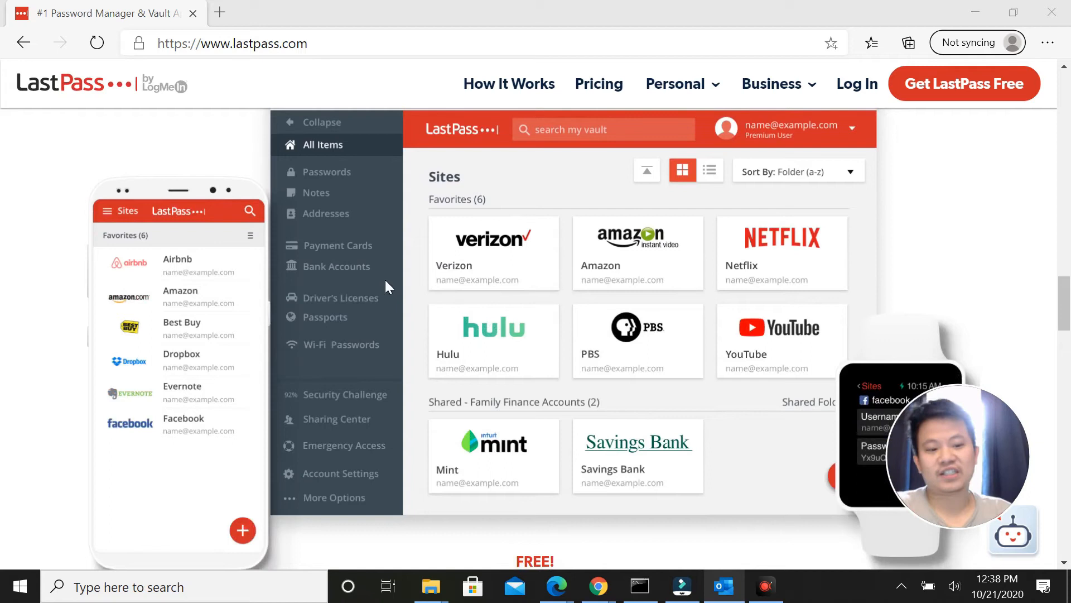
pyautogui.scroll(-3)
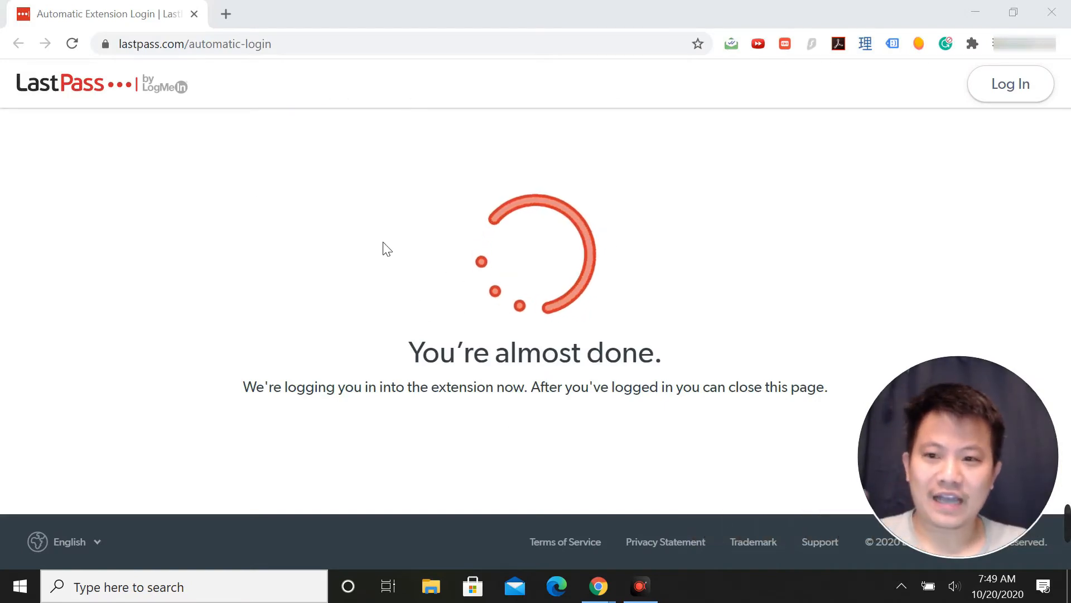
pyautogui.moveTo(141, 262)
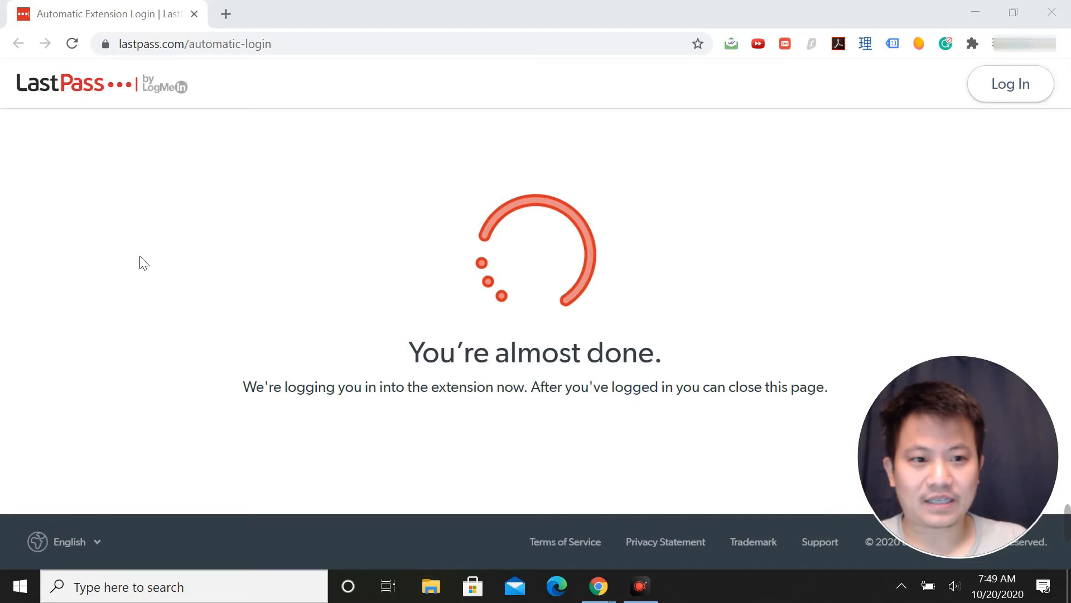
pyautogui.moveTo(300, 192)
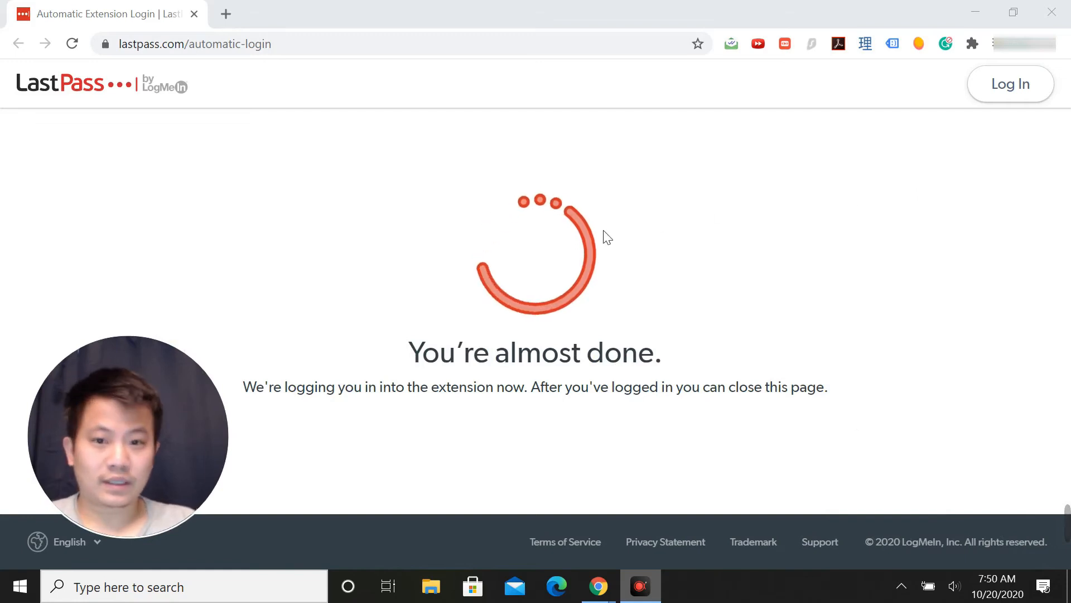
pyautogui.moveTo(1011, 83)
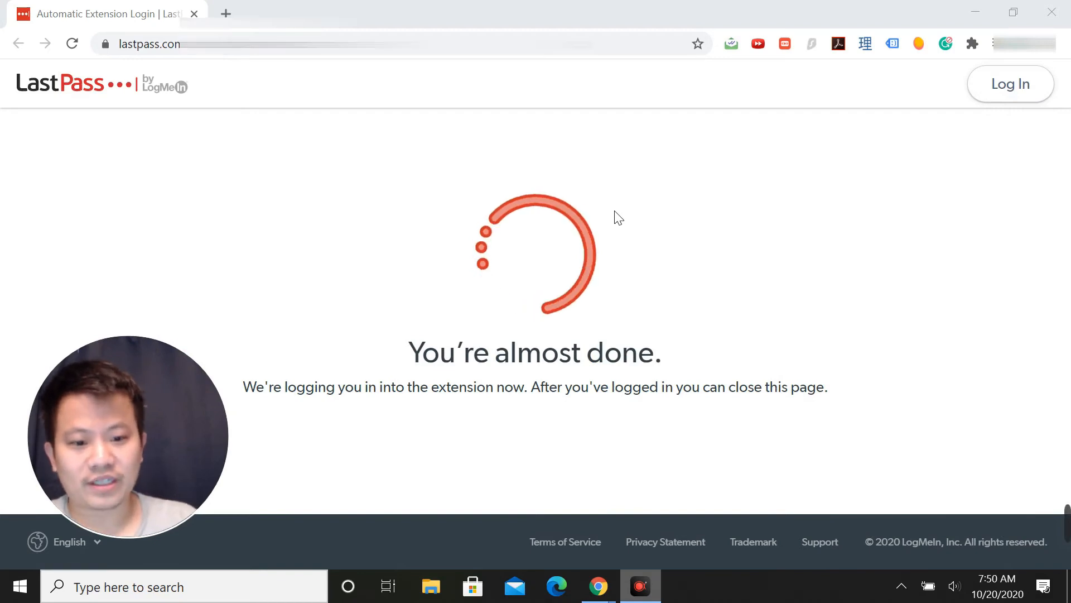
pyautogui.moveTo(906, 418)
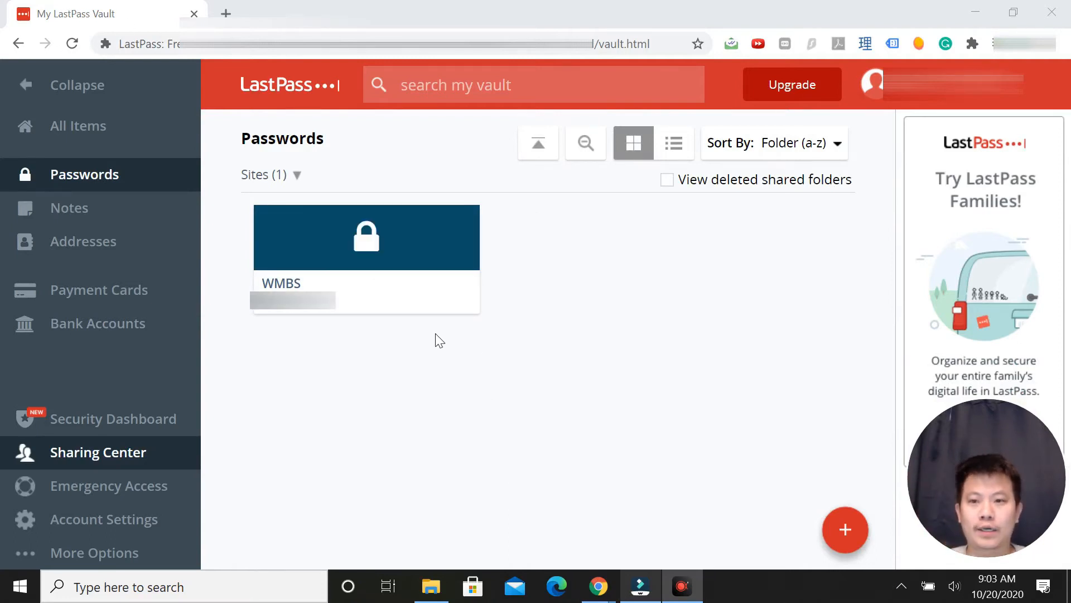
pyautogui.moveTo(207, 201)
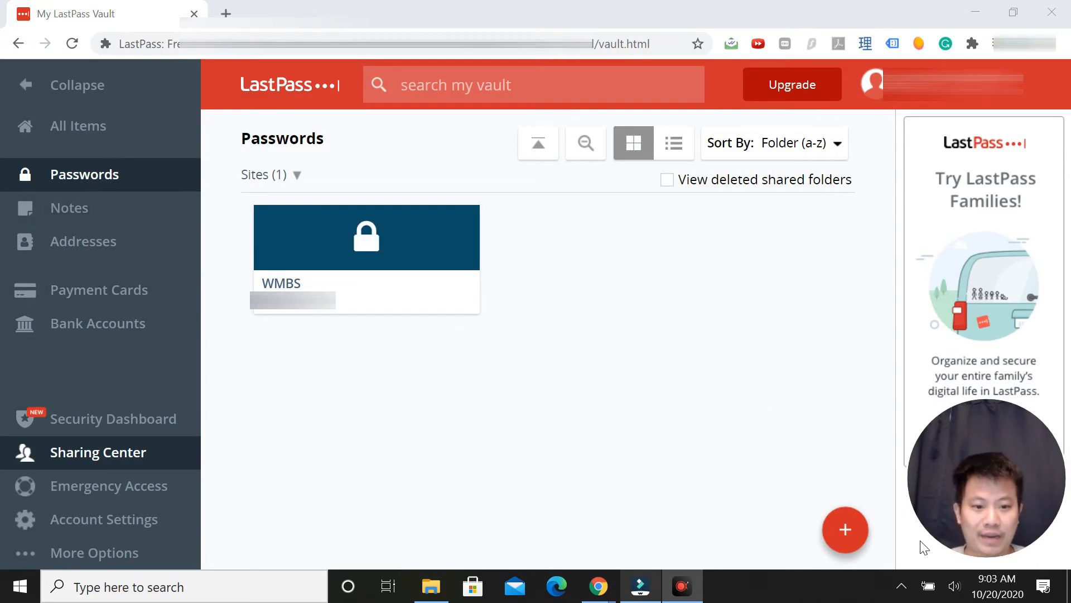
# - Open the Add password form from the vault's red + button
pyautogui.click(846, 529)
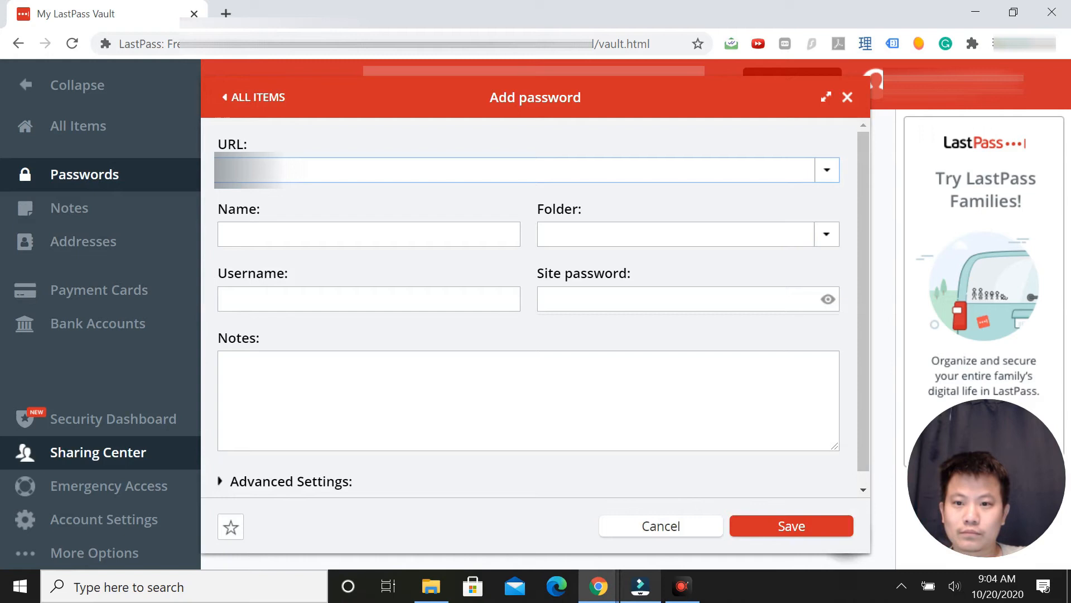
# - Name the new login 'NOW' and choose the Sites folder
pyautogui.click(368, 234)
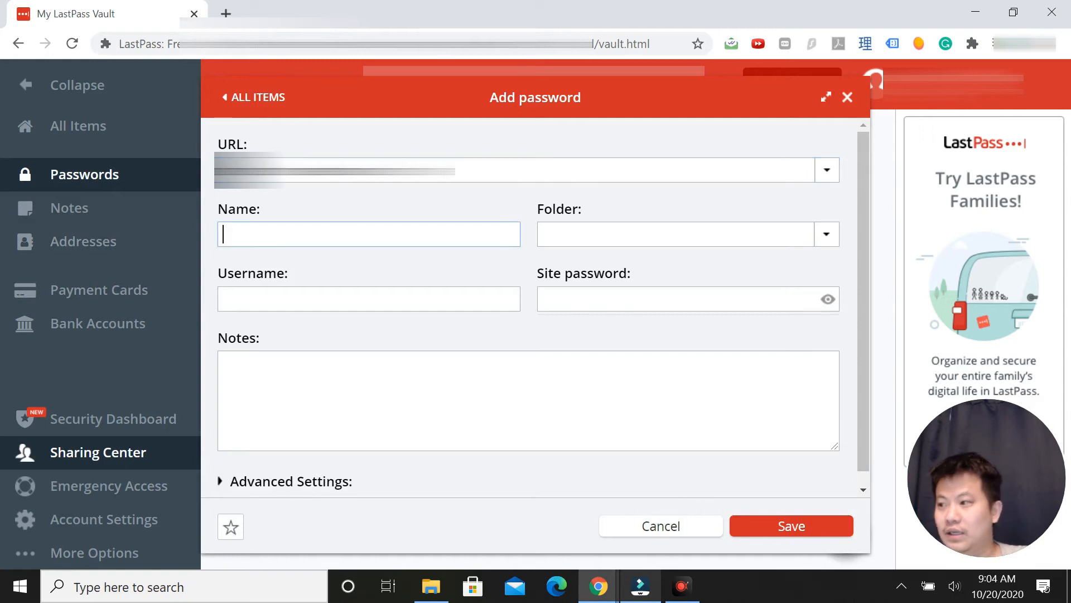
pyautogui.write('NOW')
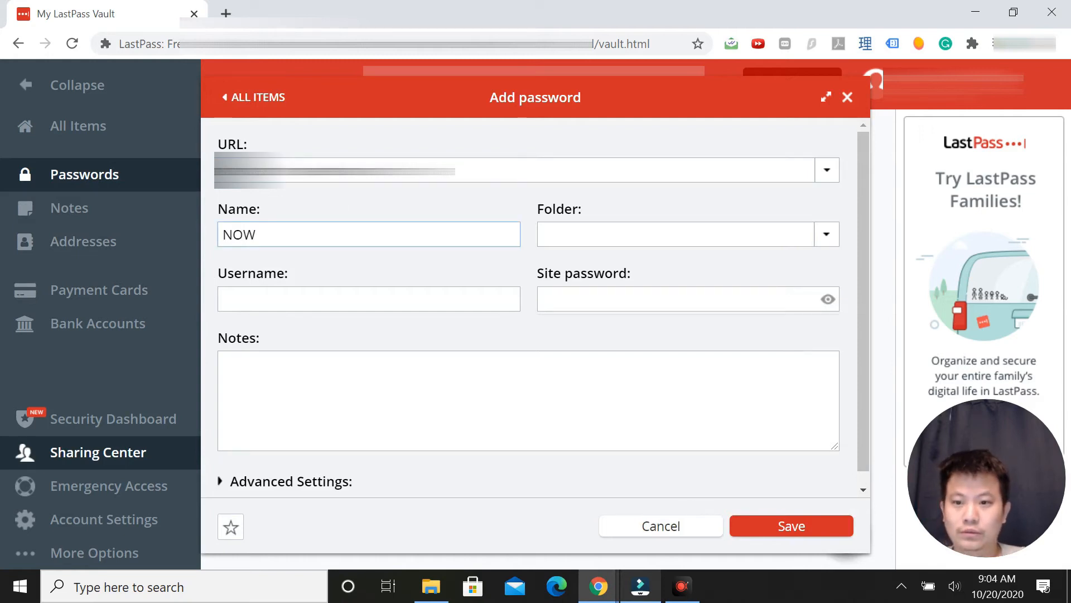
pyautogui.moveTo(322, 240)
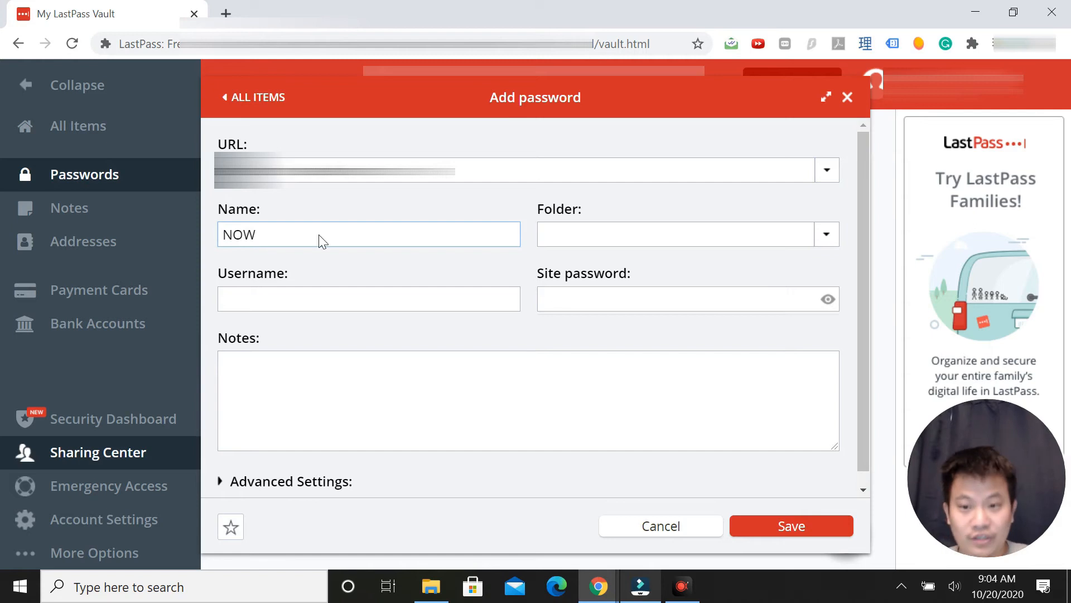
pyautogui.click(683, 234)
pyautogui.write('Sites')
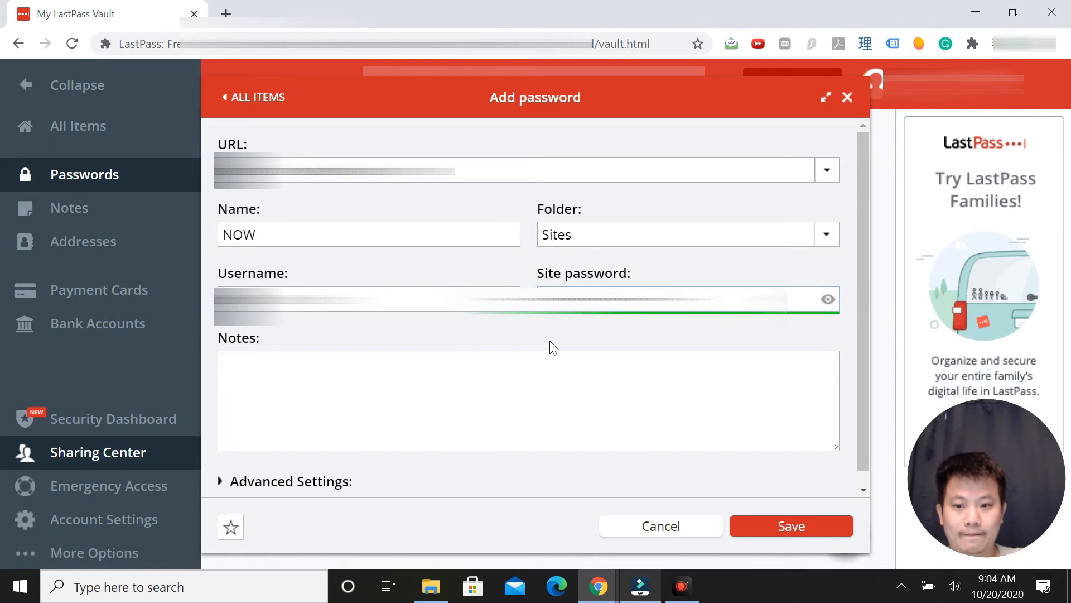
# - Expand Advanced Settings and save the NOW login to the vault
pyautogui.click(284, 480)
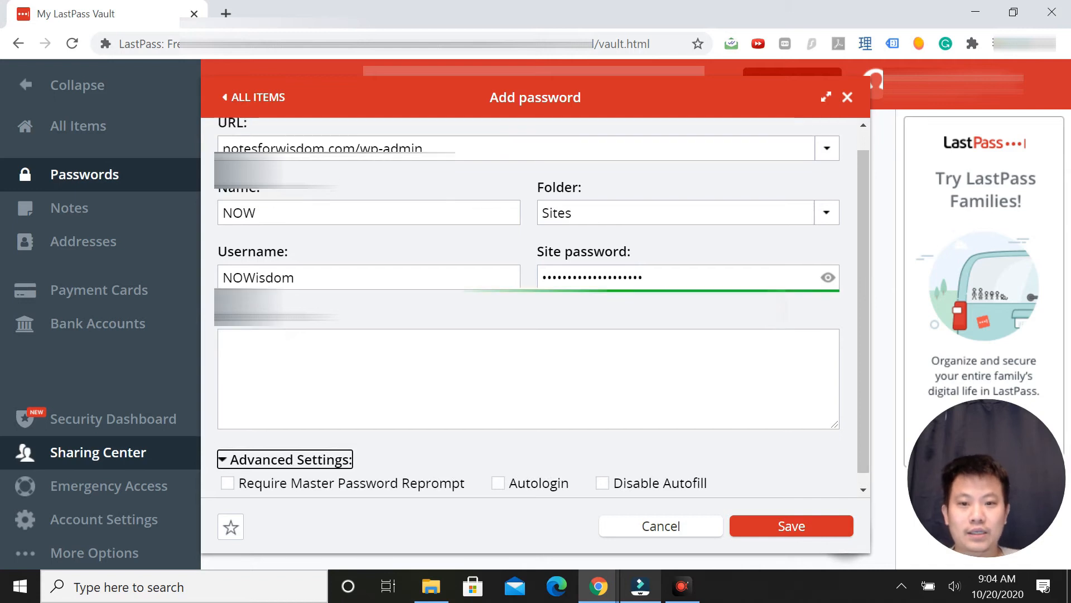
pyautogui.click(791, 526)
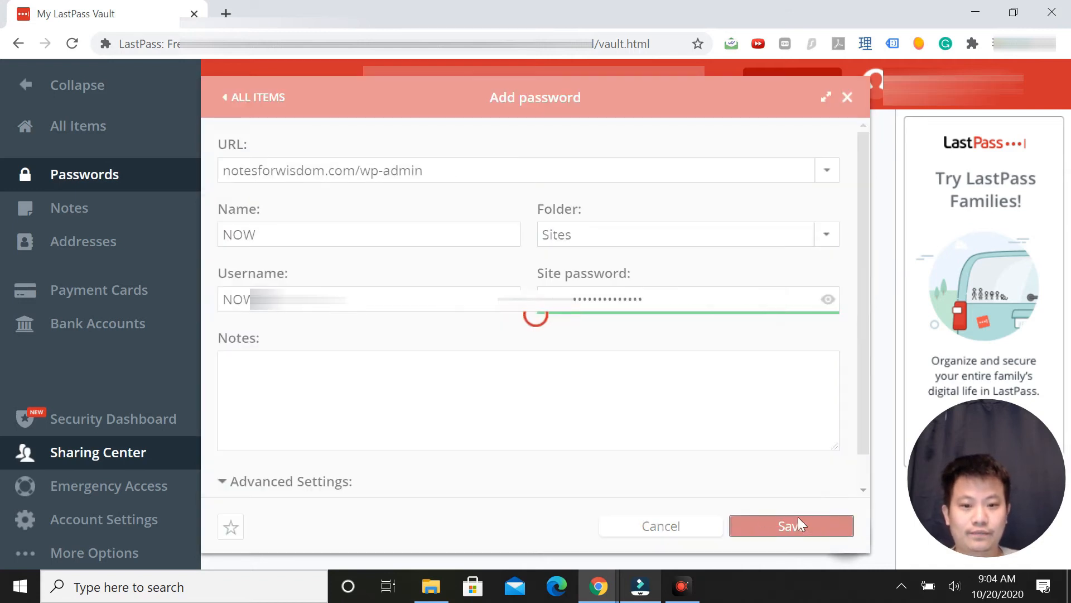
pyautogui.click(792, 525)
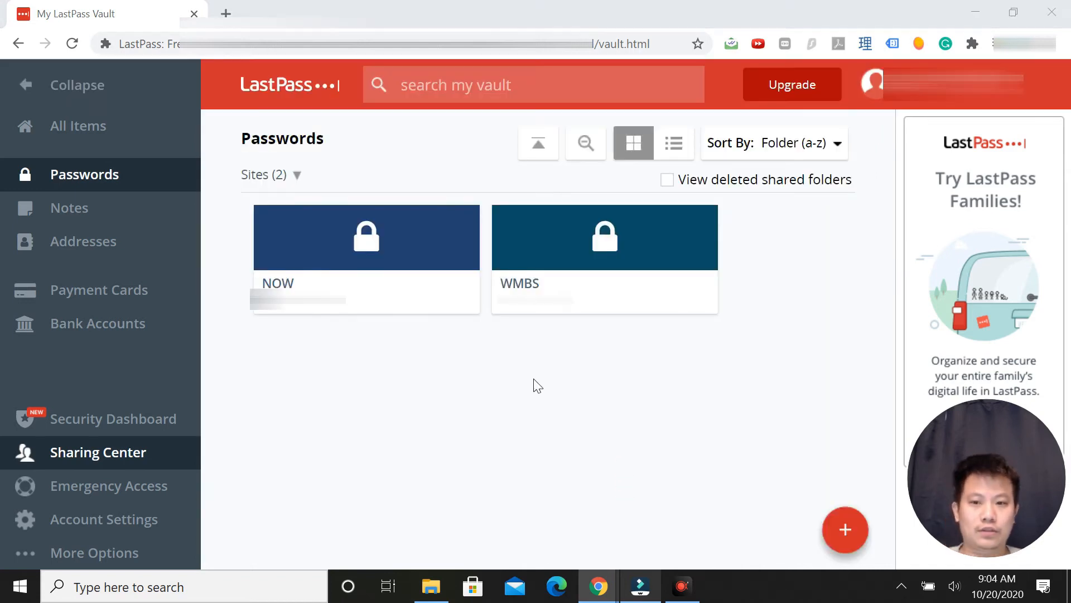
pyautogui.moveTo(294, 428)
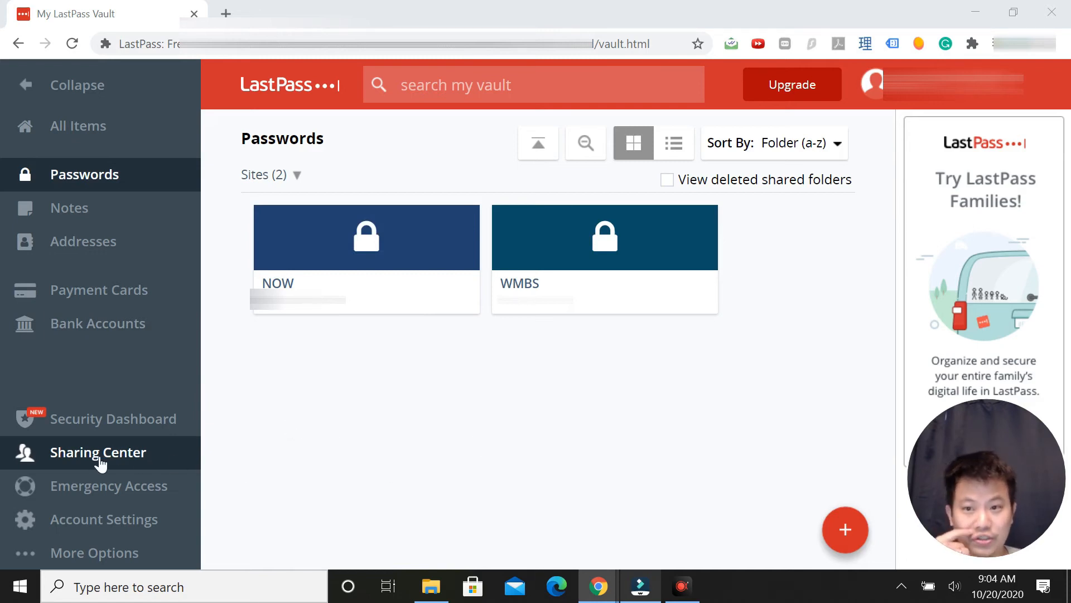
pyautogui.click(98, 451)
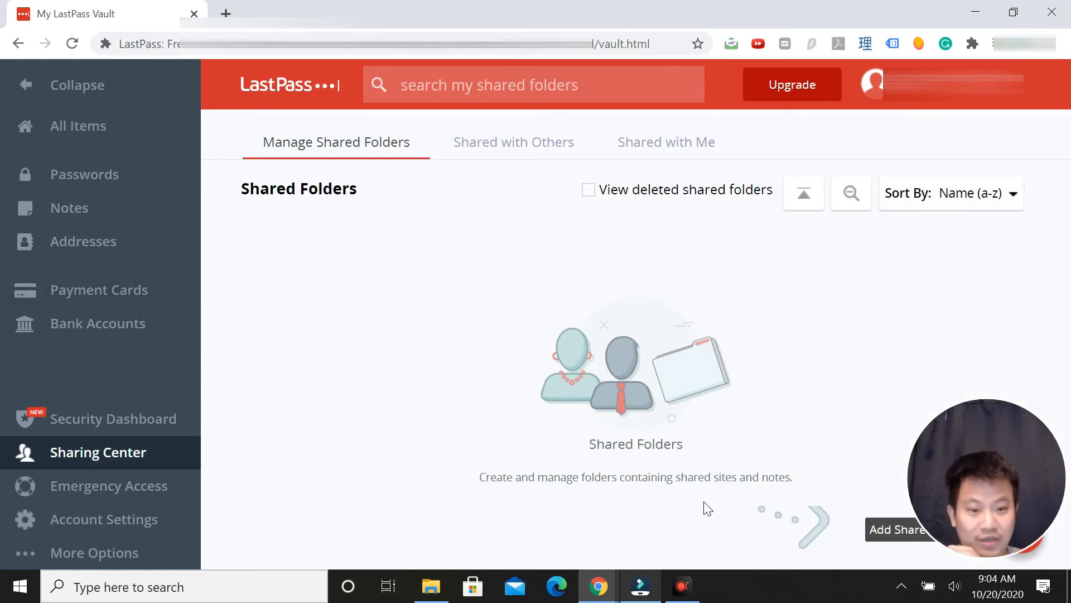
pyautogui.moveTo(283, 326)
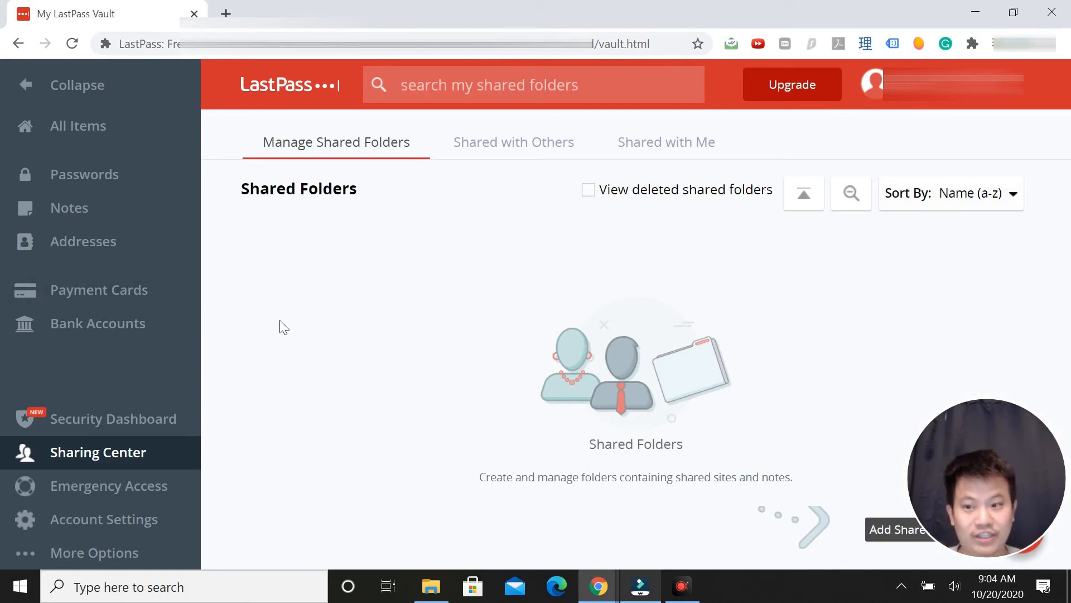
pyautogui.moveTo(85, 173)
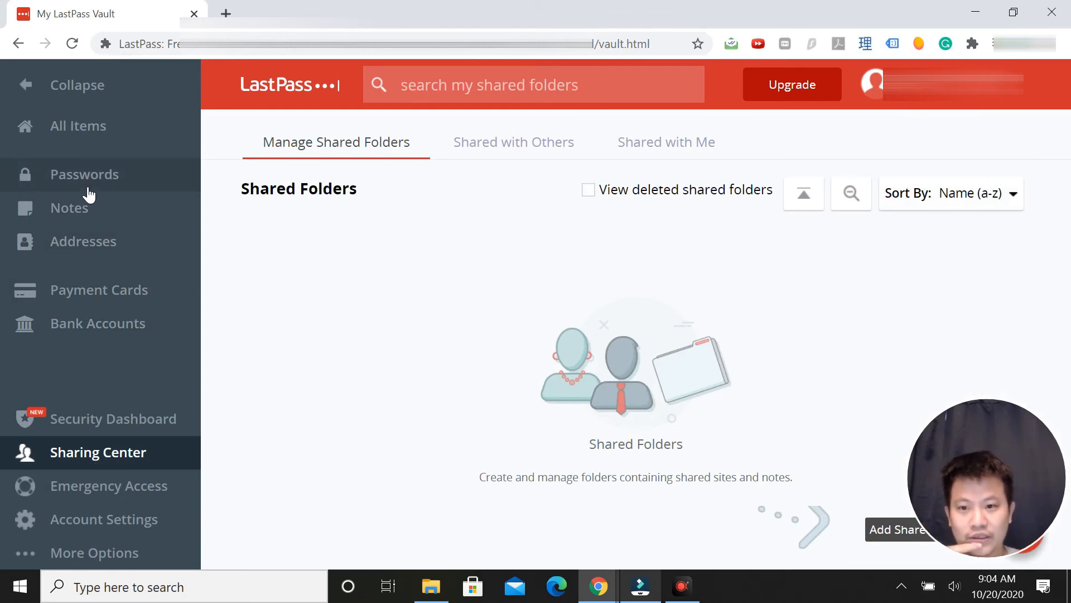
pyautogui.click(84, 174)
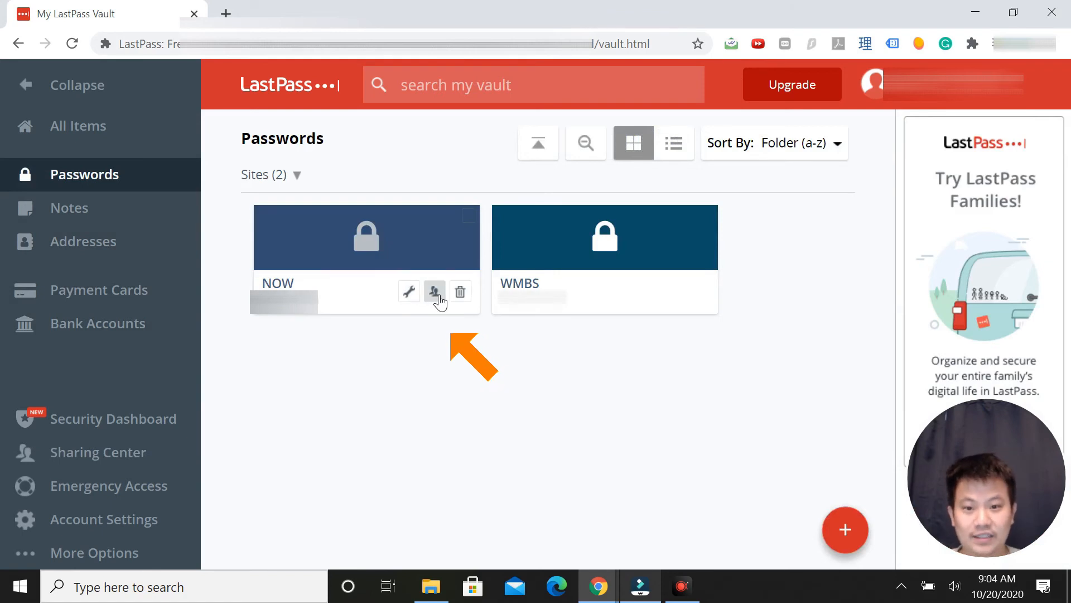
# - Share the NOW tile with the recipient's email address
pyautogui.click(434, 291)
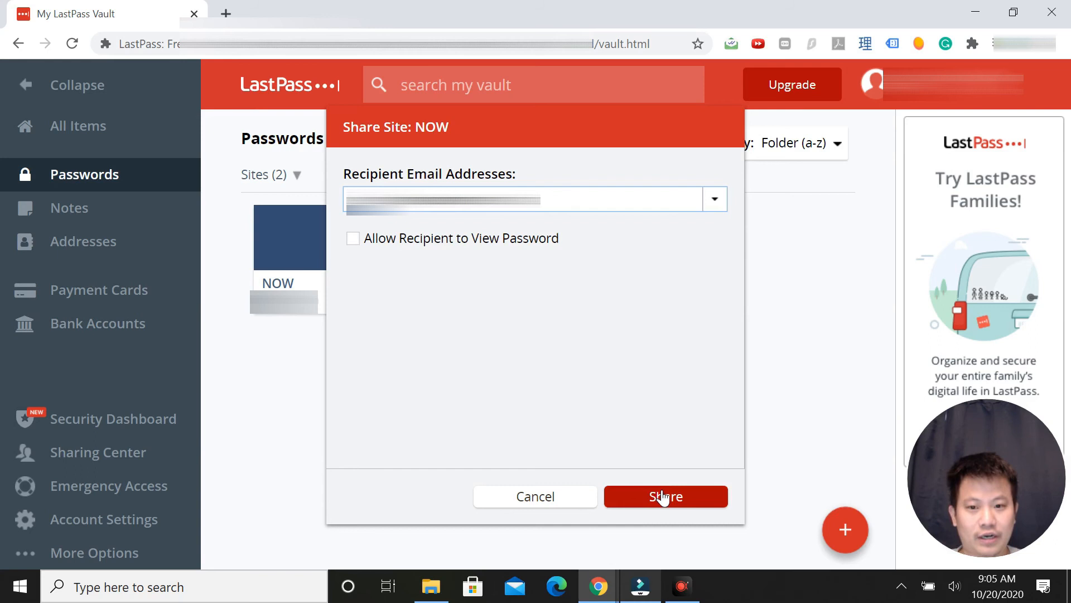
pyautogui.click(664, 496)
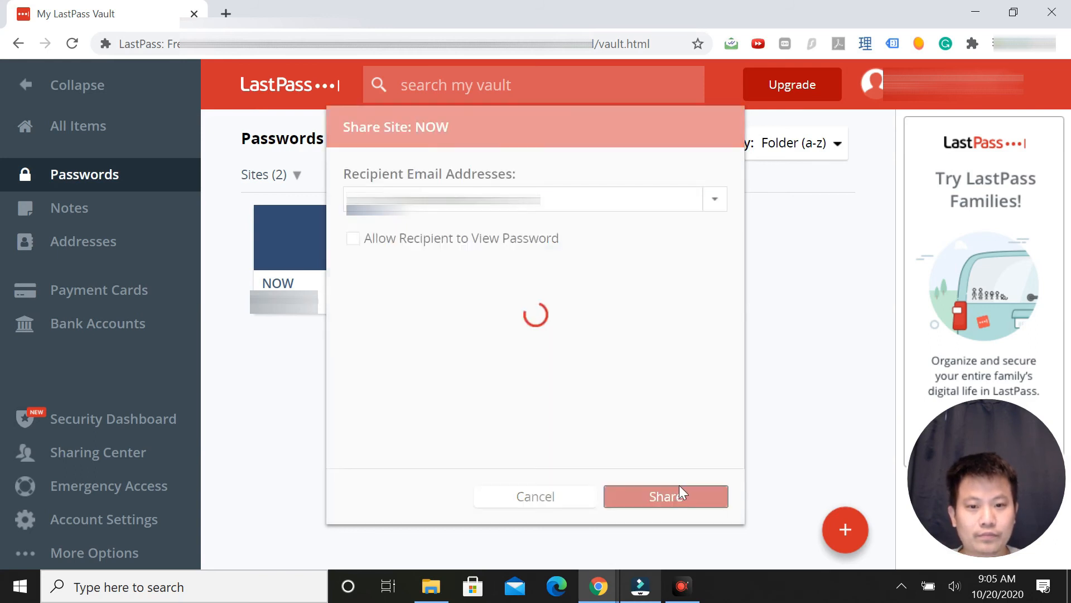
pyautogui.click(665, 496)
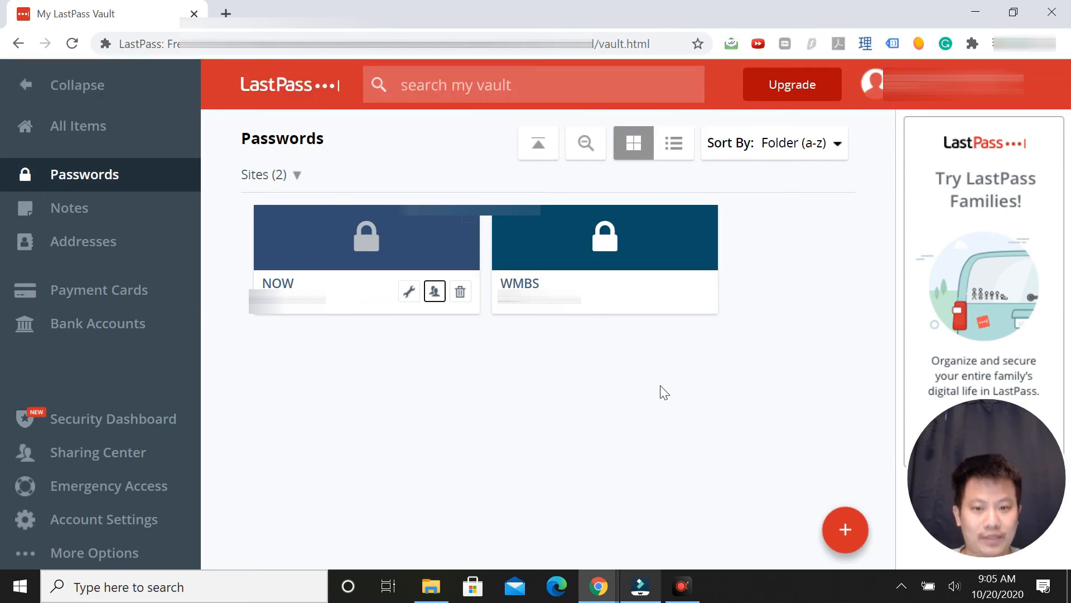
pyautogui.moveTo(438, 312)
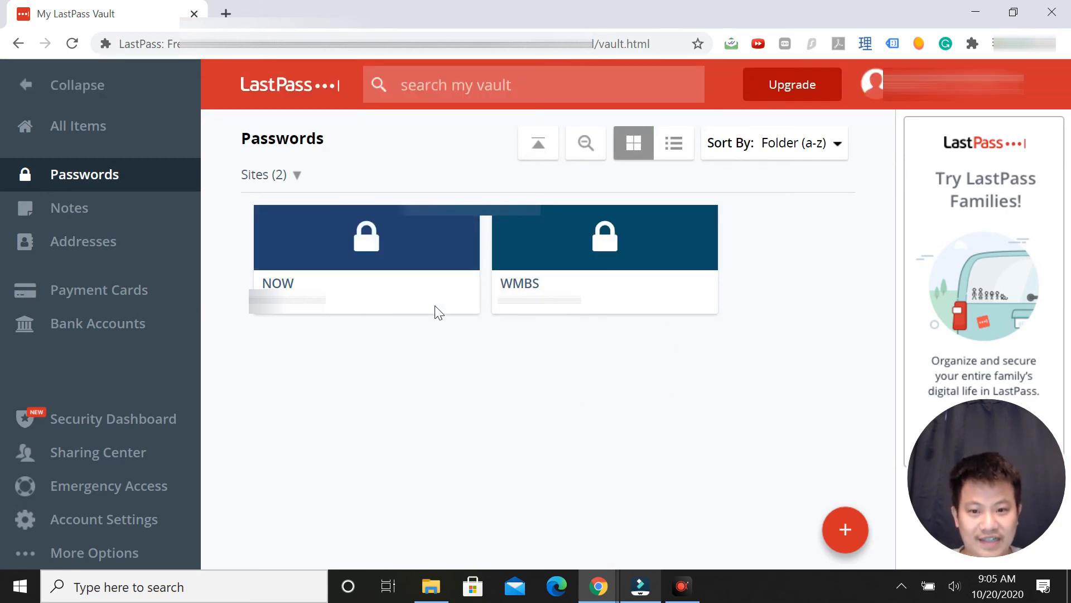
# - Reopen Share Site for NOW to view Existing Shares: Pending (1)
pyautogui.click(368, 236)
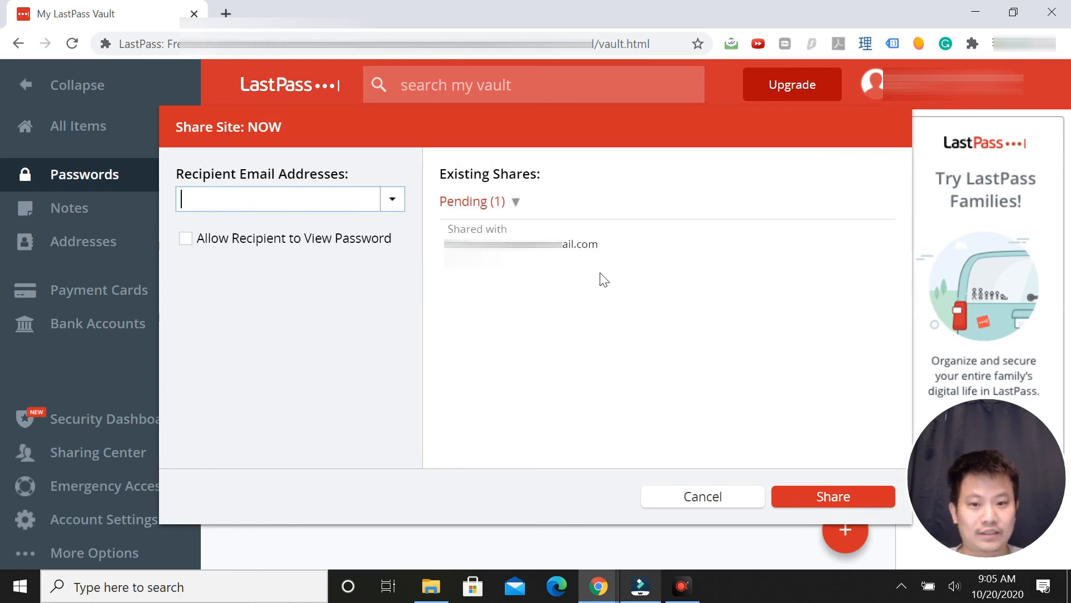
pyautogui.moveTo(646, 303)
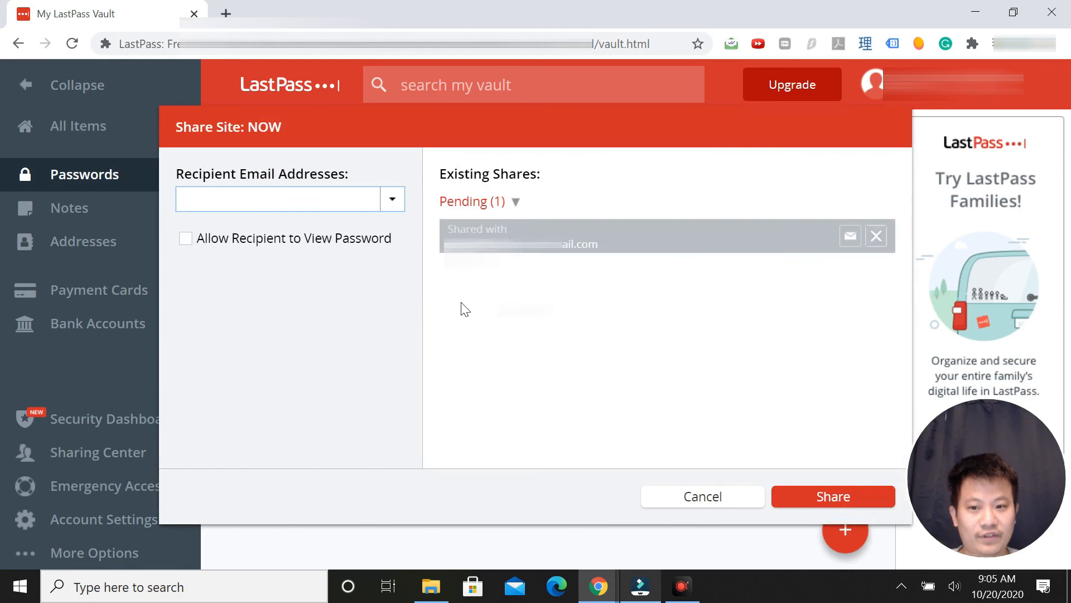
pyautogui.moveTo(464, 149)
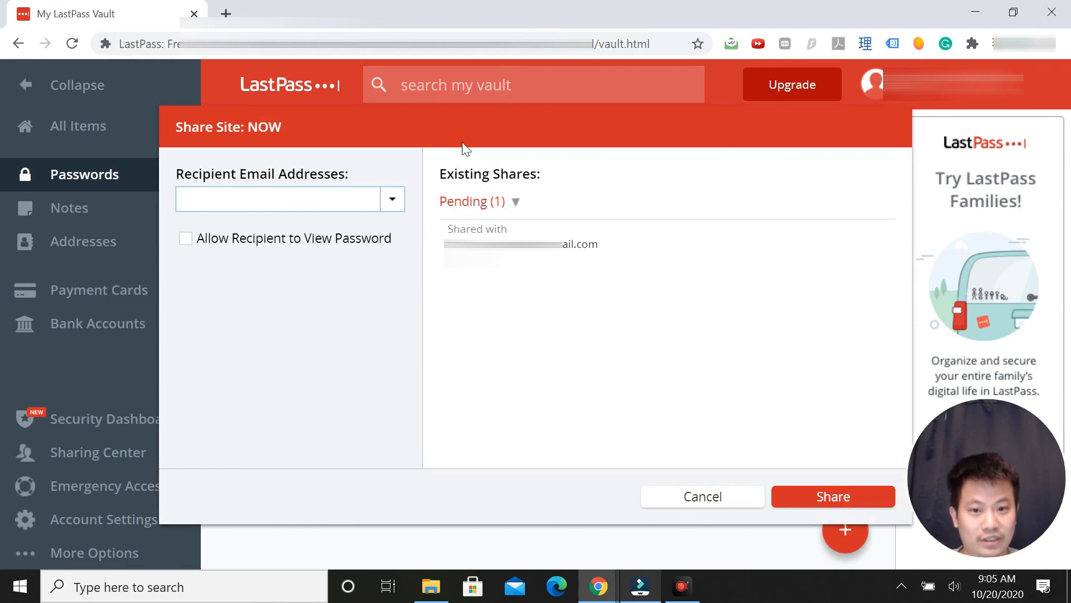
pyautogui.moveTo(674, 431)
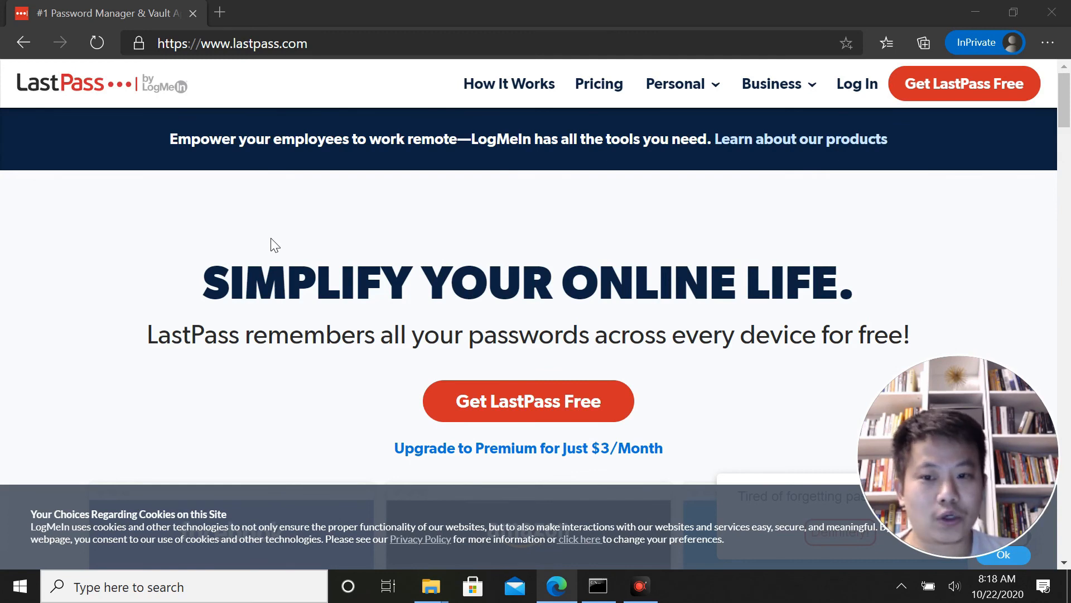
# - Scroll down the lastpass.com home page in the InPrivate window
pyautogui.scroll(-3)
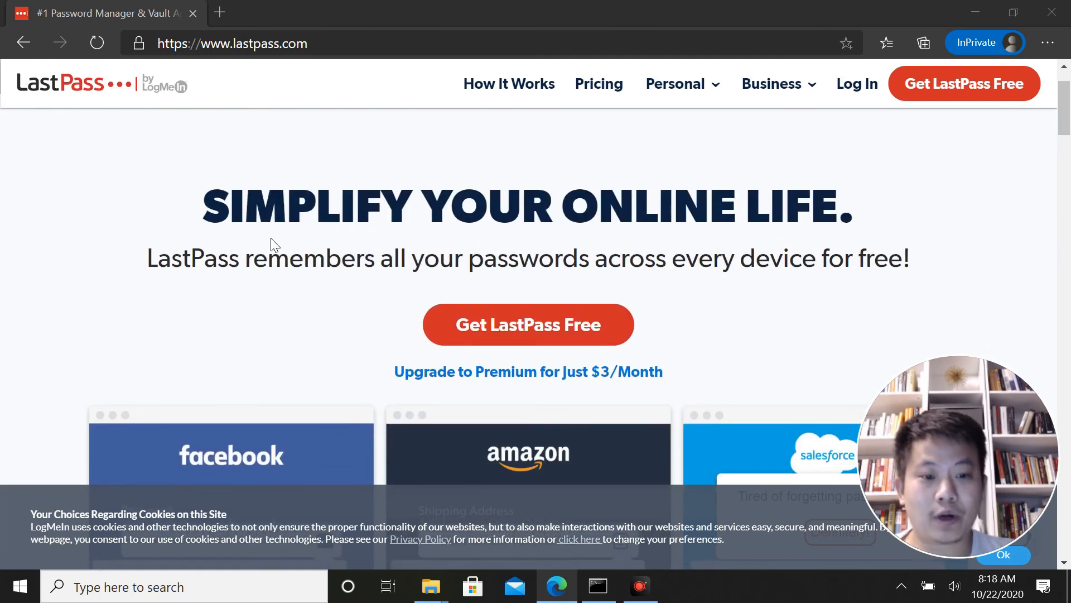